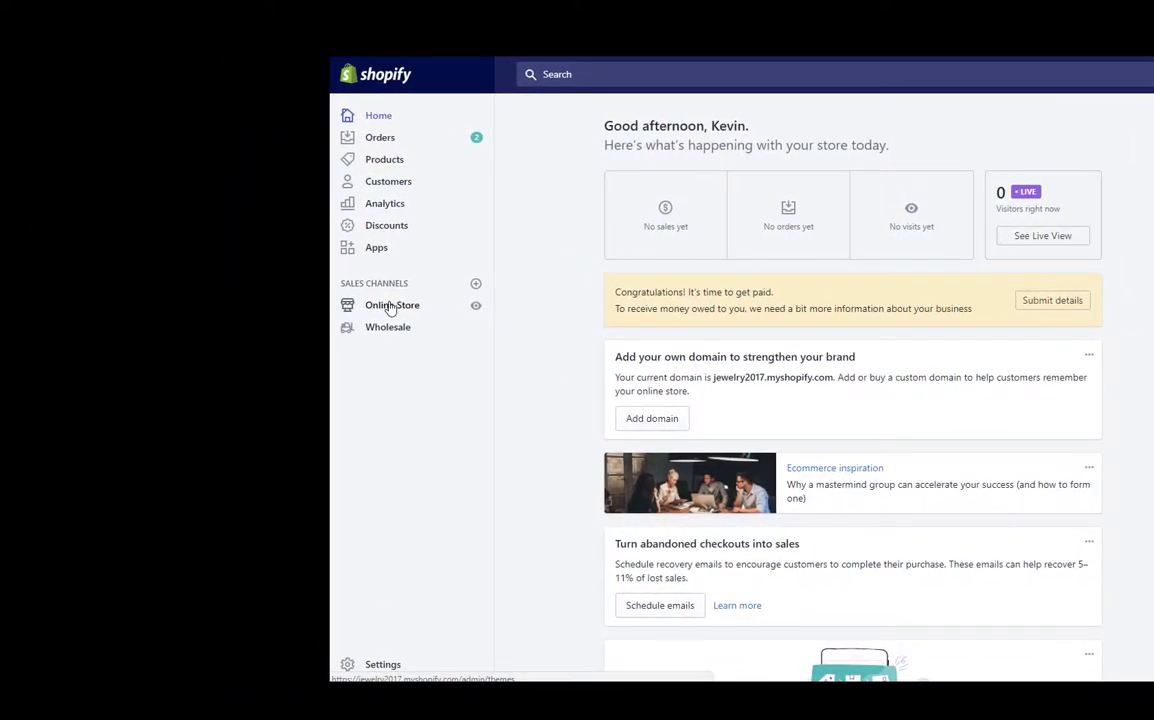
# Step: Go to Online Store > Themes and review the current Debut theme and More themes list
pyautogui.click(392, 304)
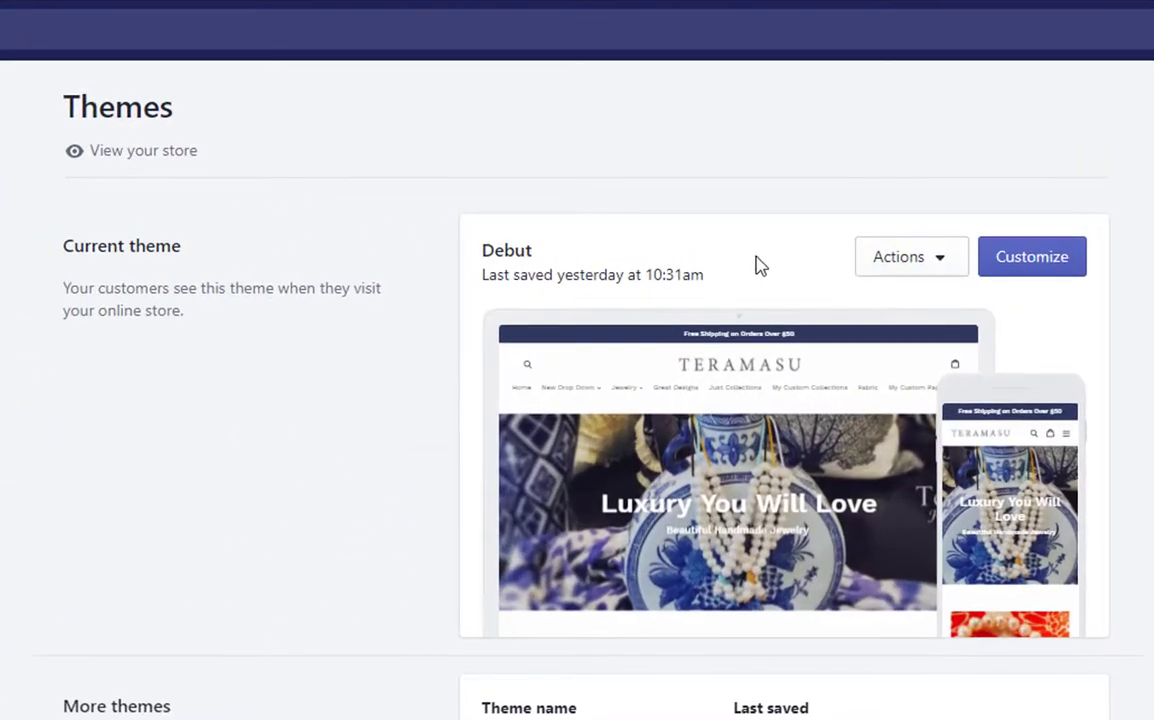
pyautogui.scroll(-3)
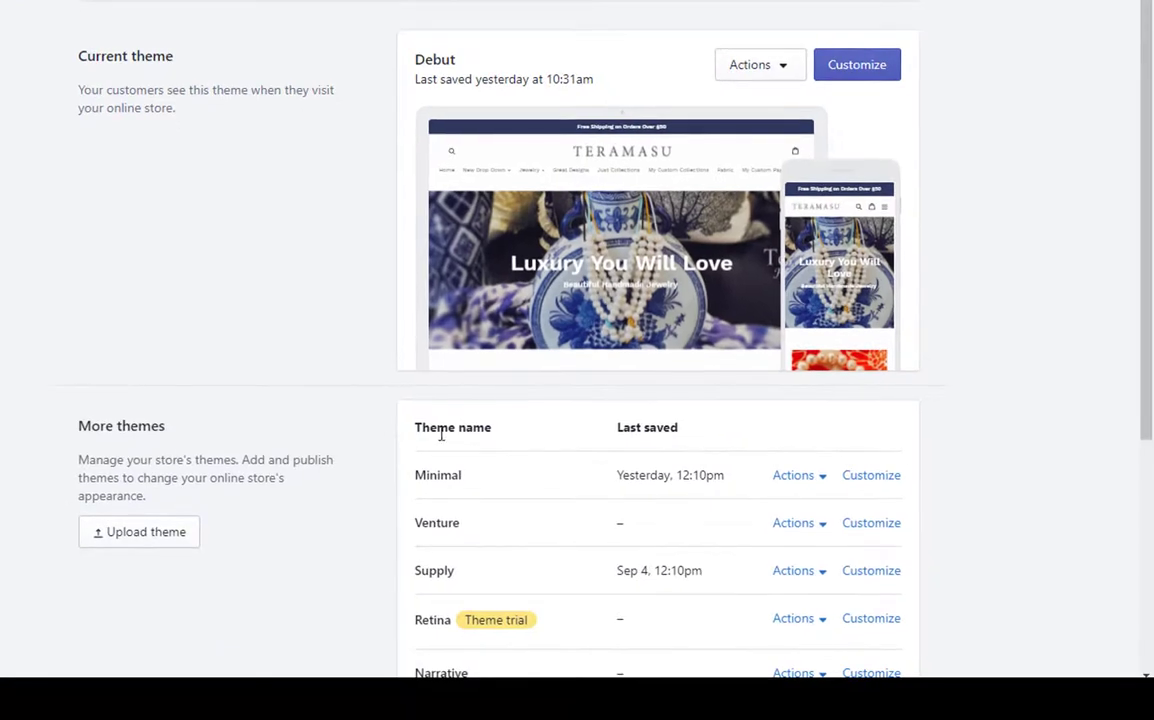
pyautogui.moveTo(584, 458)
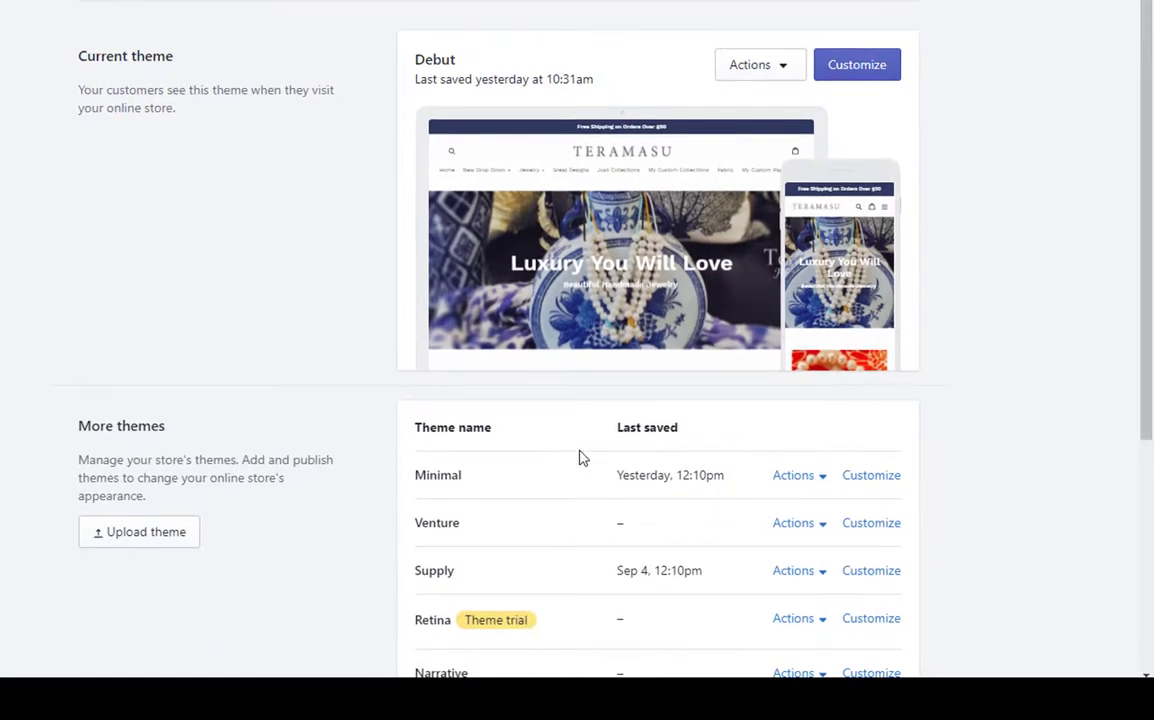
pyautogui.scroll(-3)
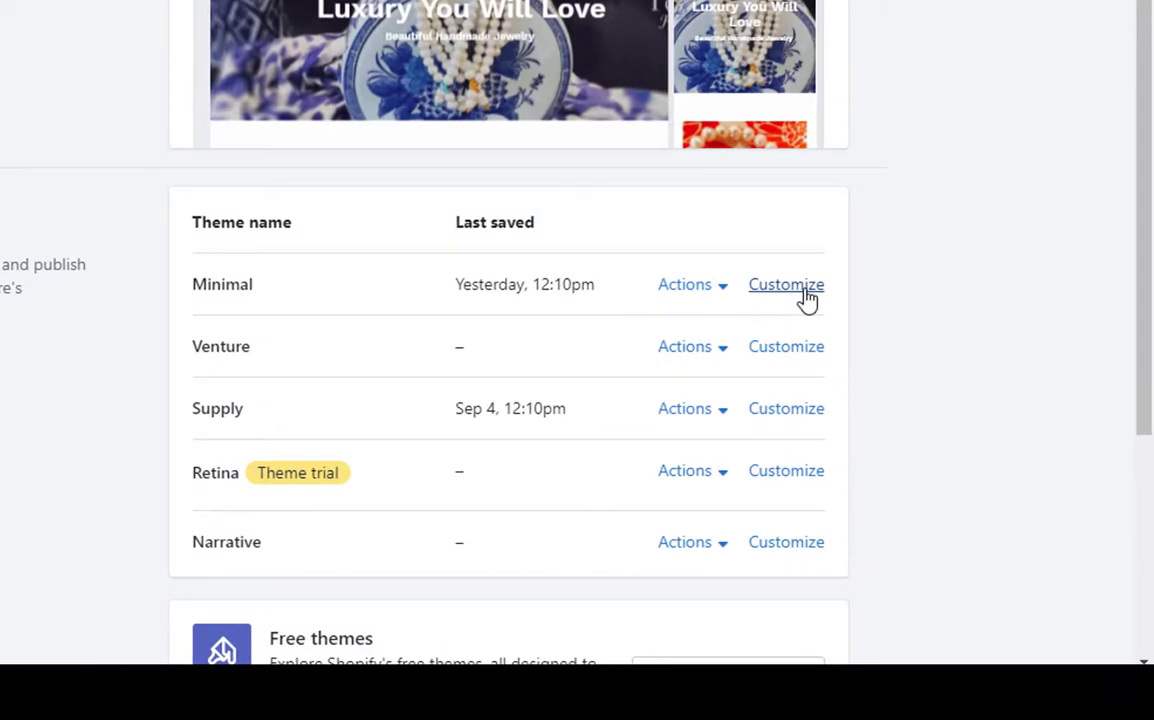
pyautogui.scroll(-3)
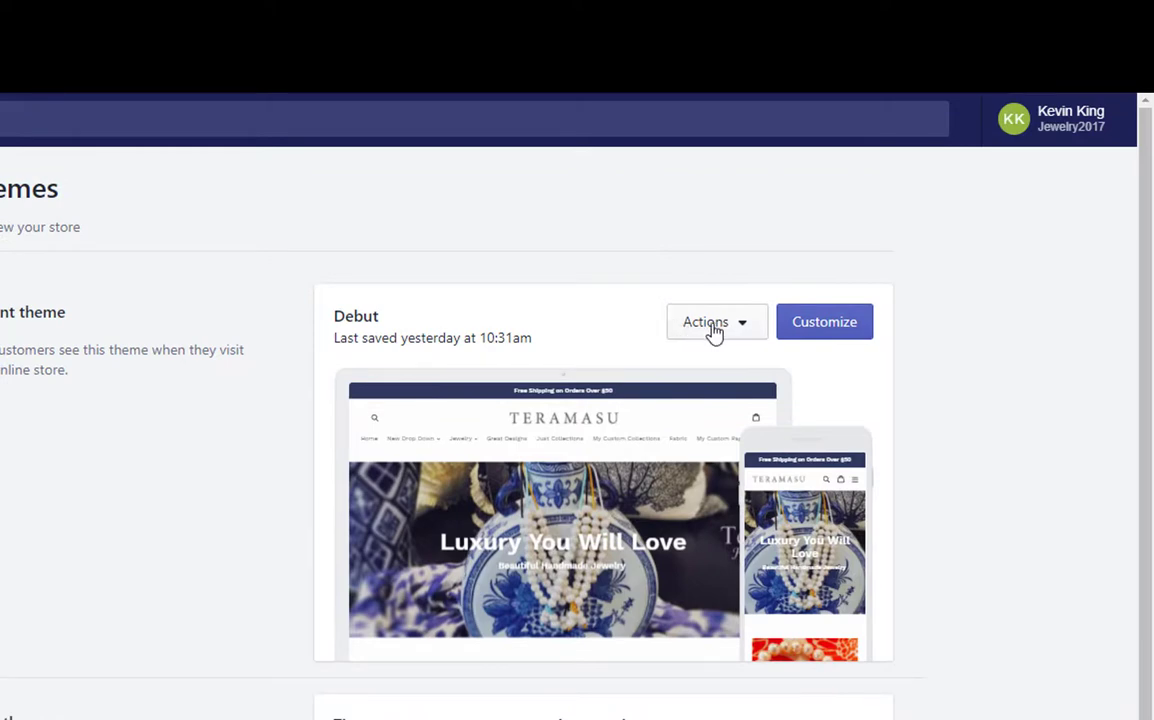
# Step: Duplicate the live Debut theme via Actions so Copy Of Debut appears among other themes
pyautogui.click(716, 320)
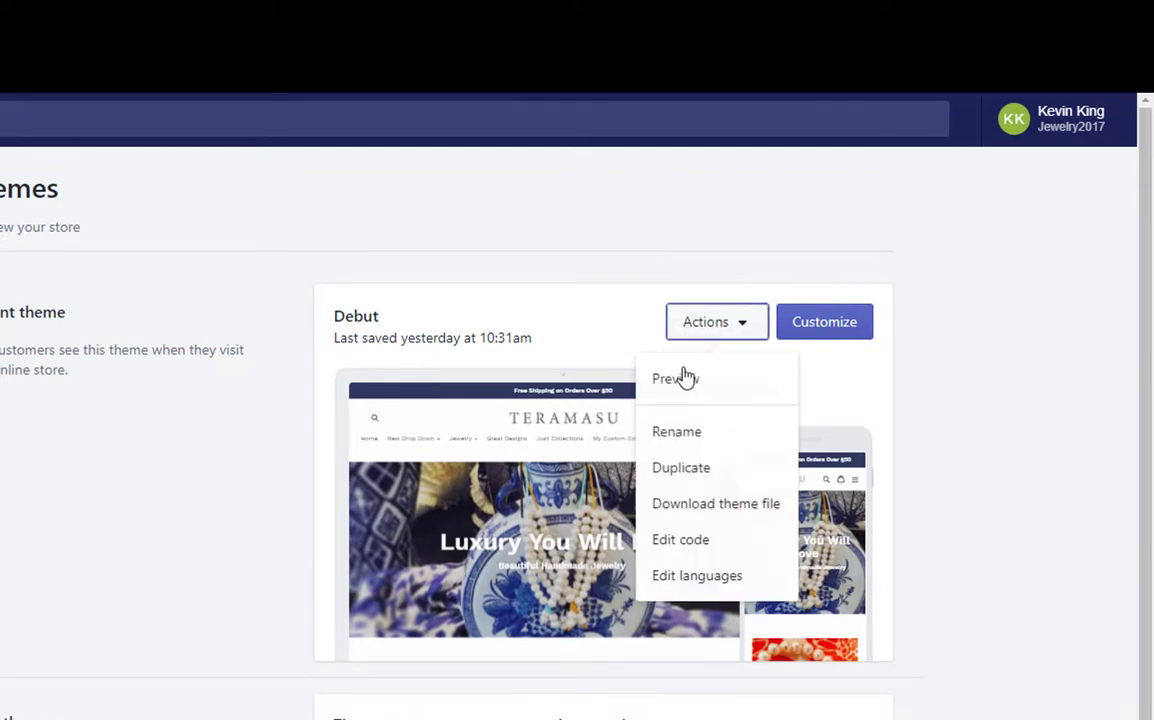
pyautogui.moveTo(680, 468)
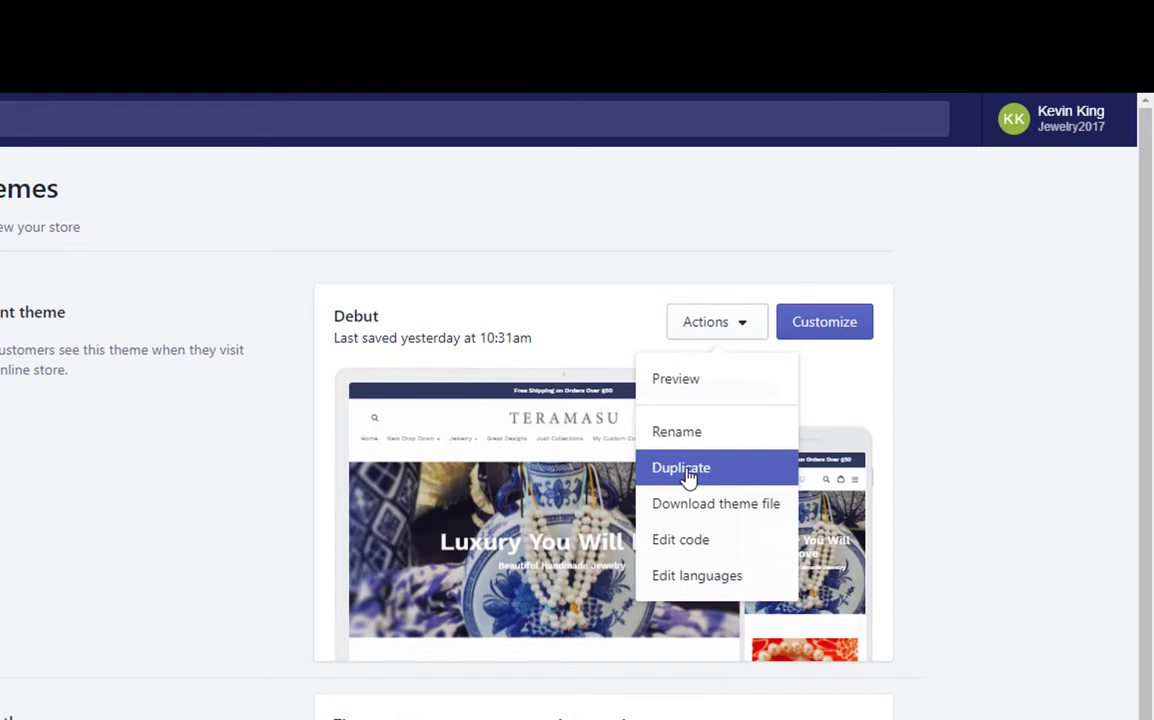
pyautogui.click(680, 468)
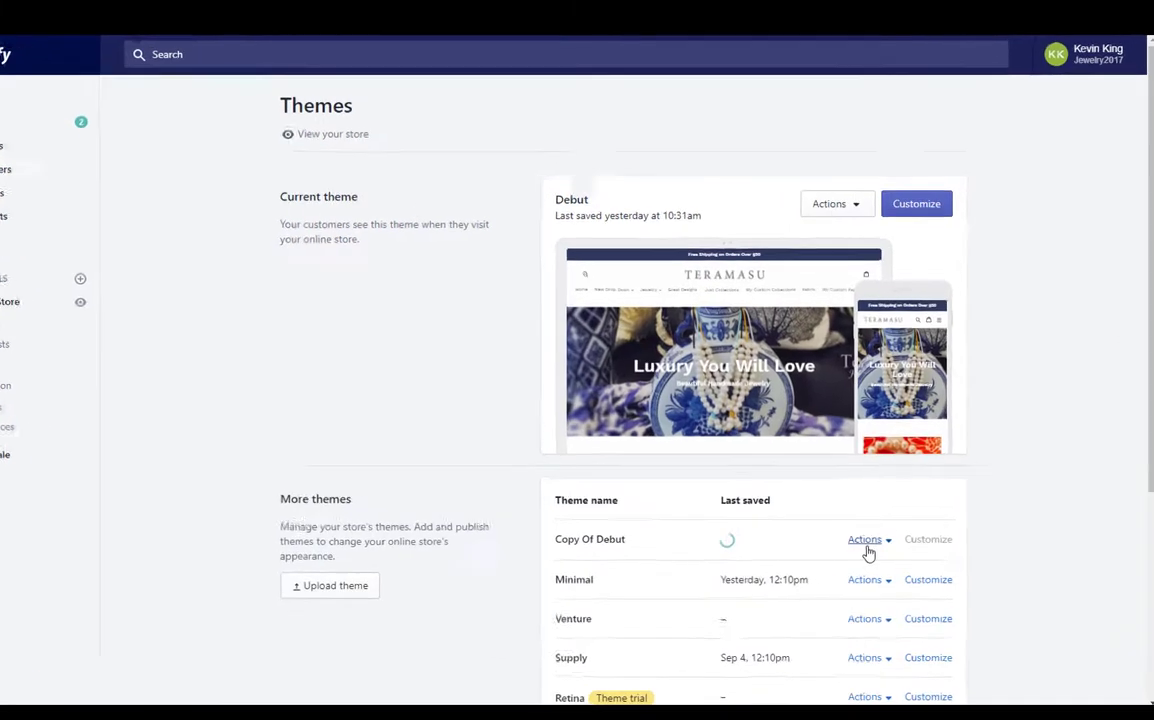
pyautogui.scroll(-3)
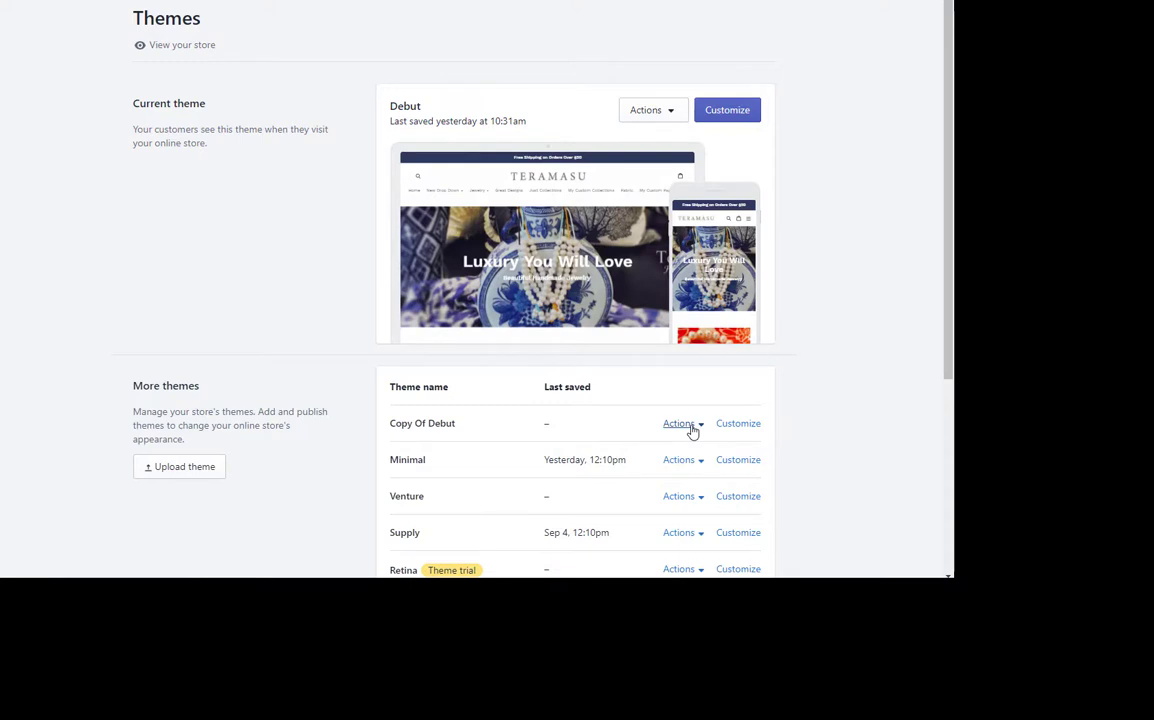
pyautogui.moveTo(480, 180)
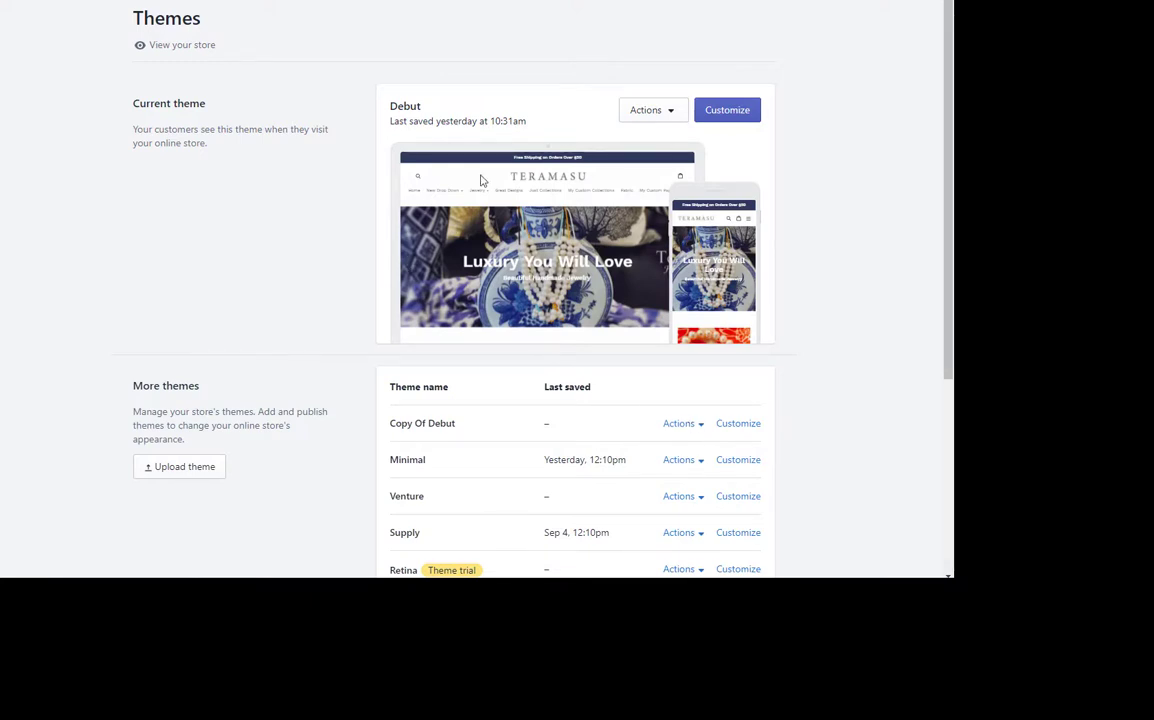
pyautogui.moveTo(540, 238)
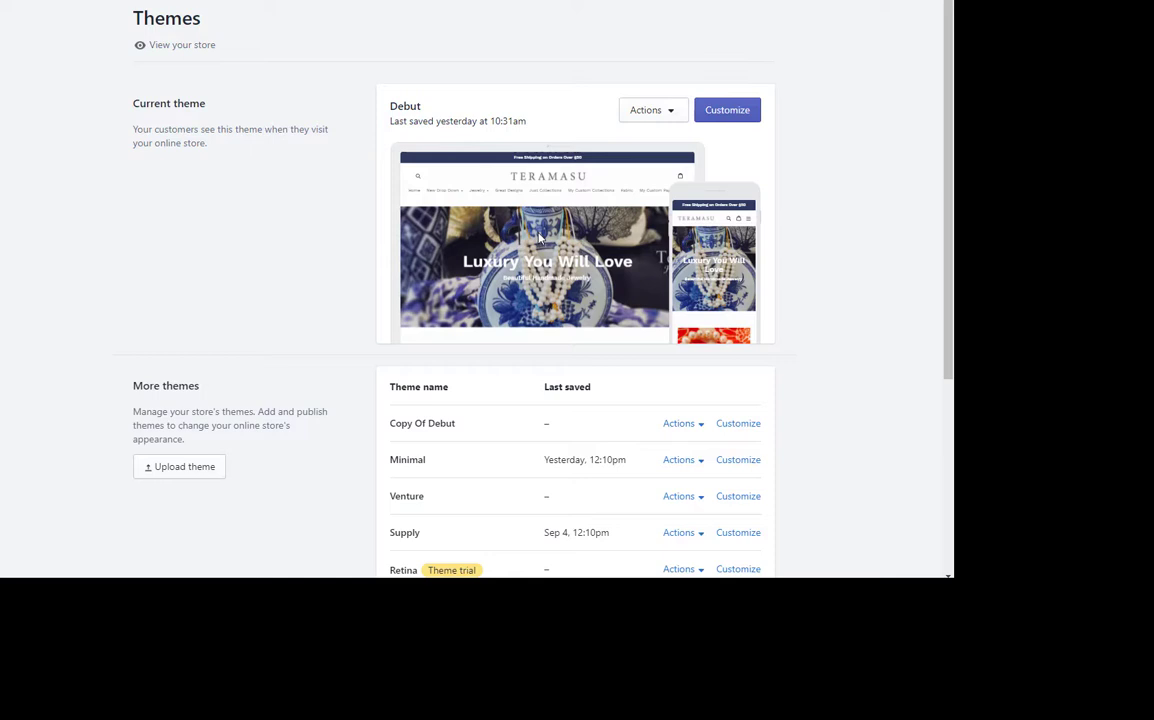
pyautogui.moveTo(484, 290)
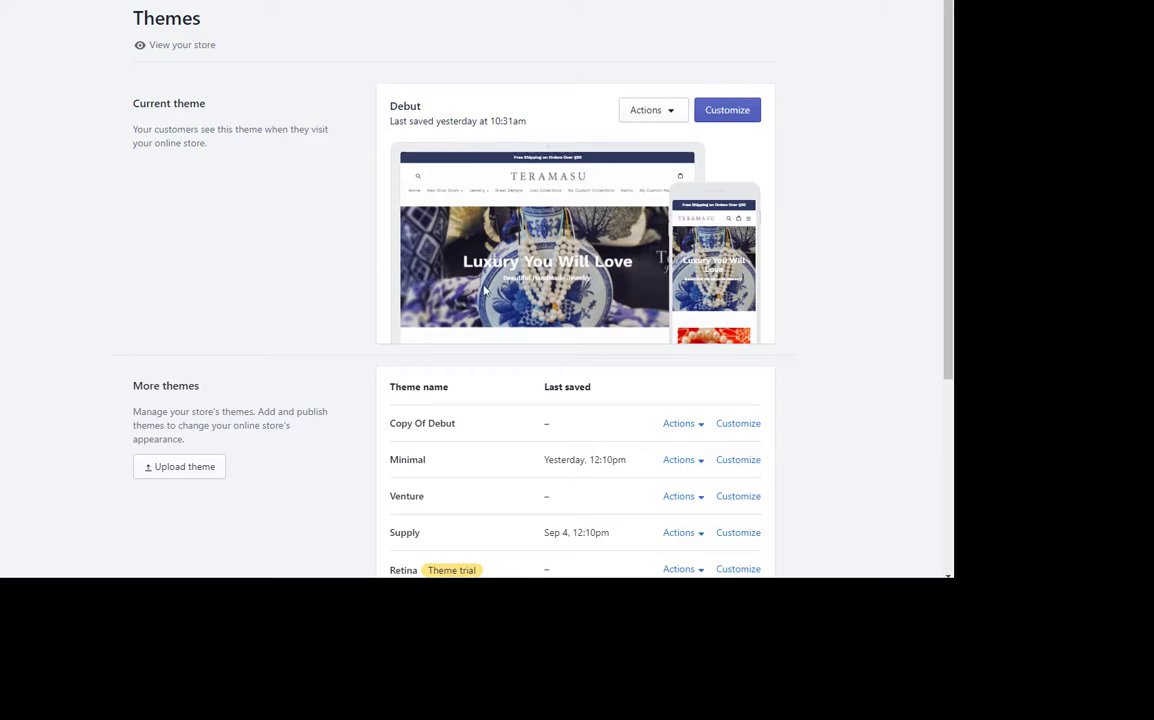
pyautogui.moveTo(620, 232)
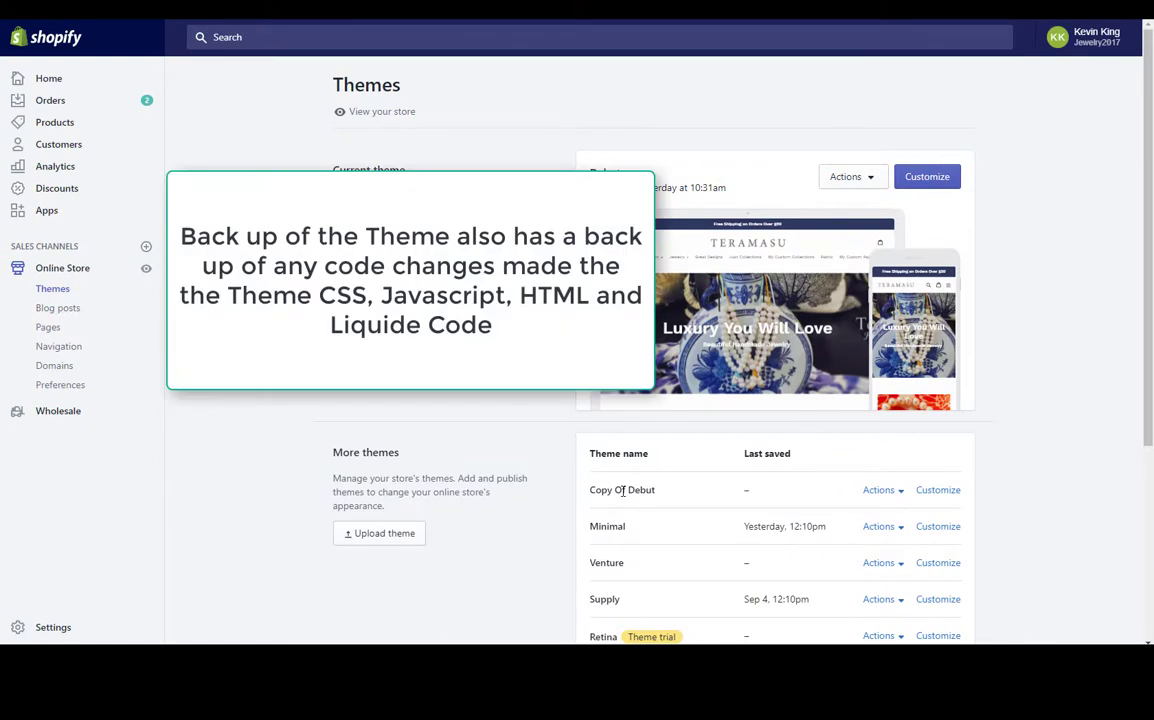
# Step: Choose Rename from the Actions menu of Copy Of Debut
pyautogui.click(878, 490)
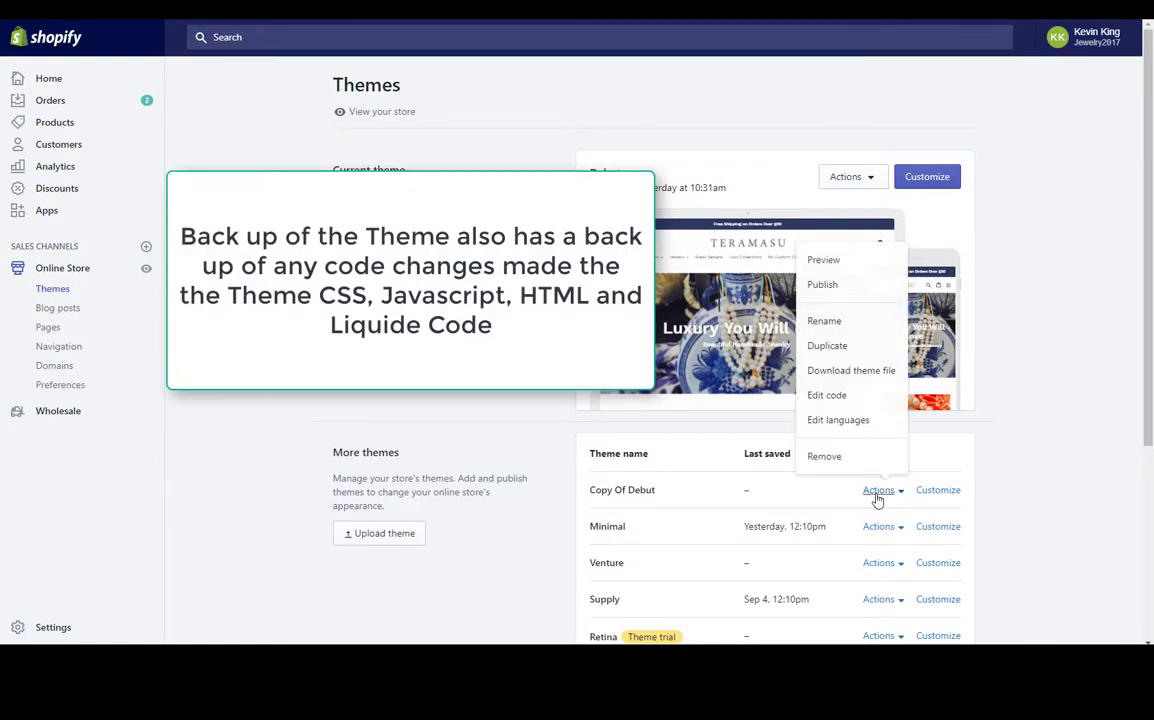
pyautogui.moveTo(824, 320)
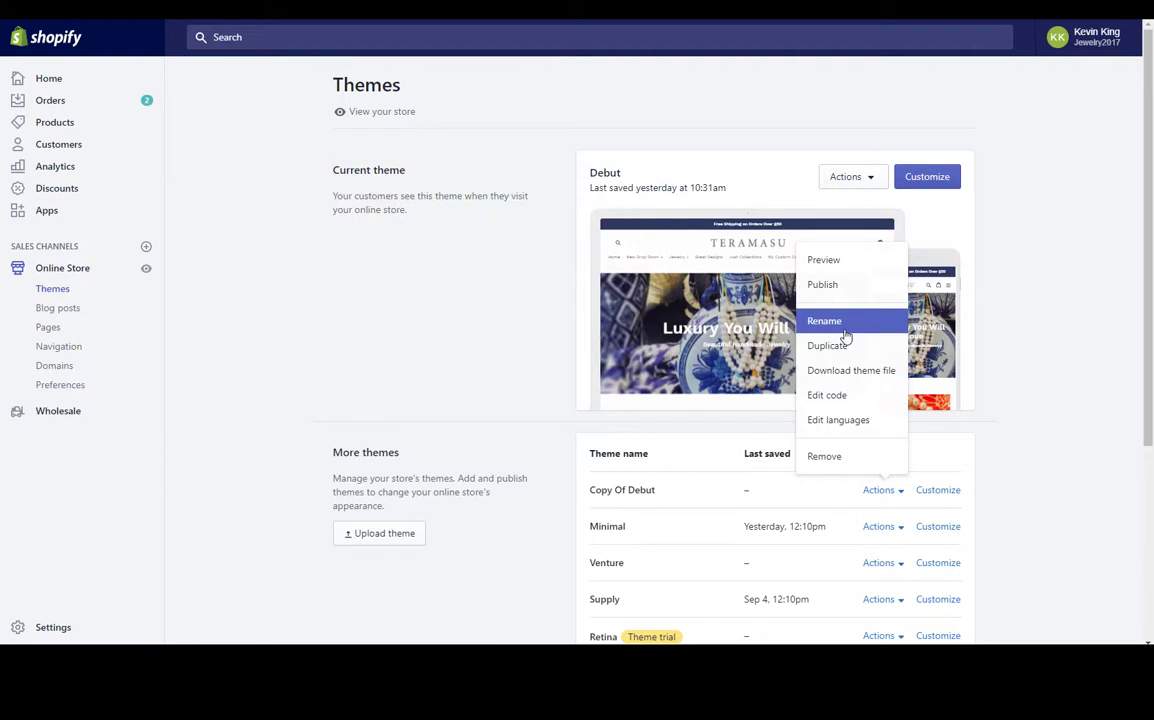
pyautogui.moveTo(838, 420)
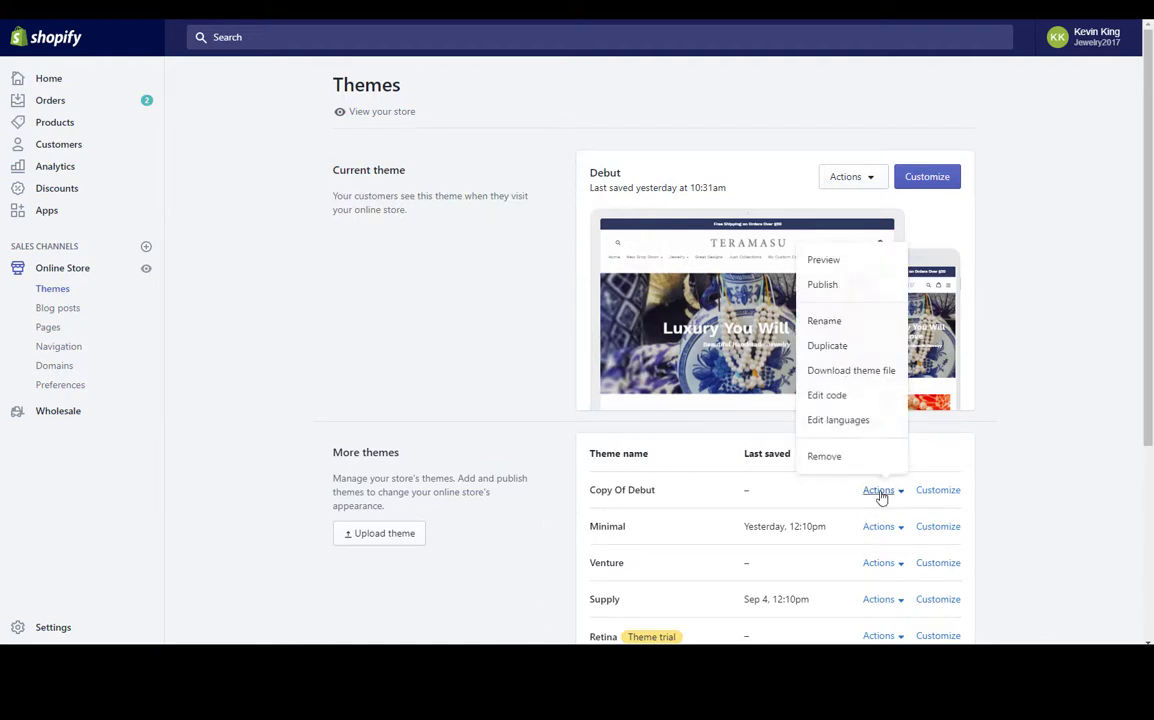
pyautogui.click(824, 320)
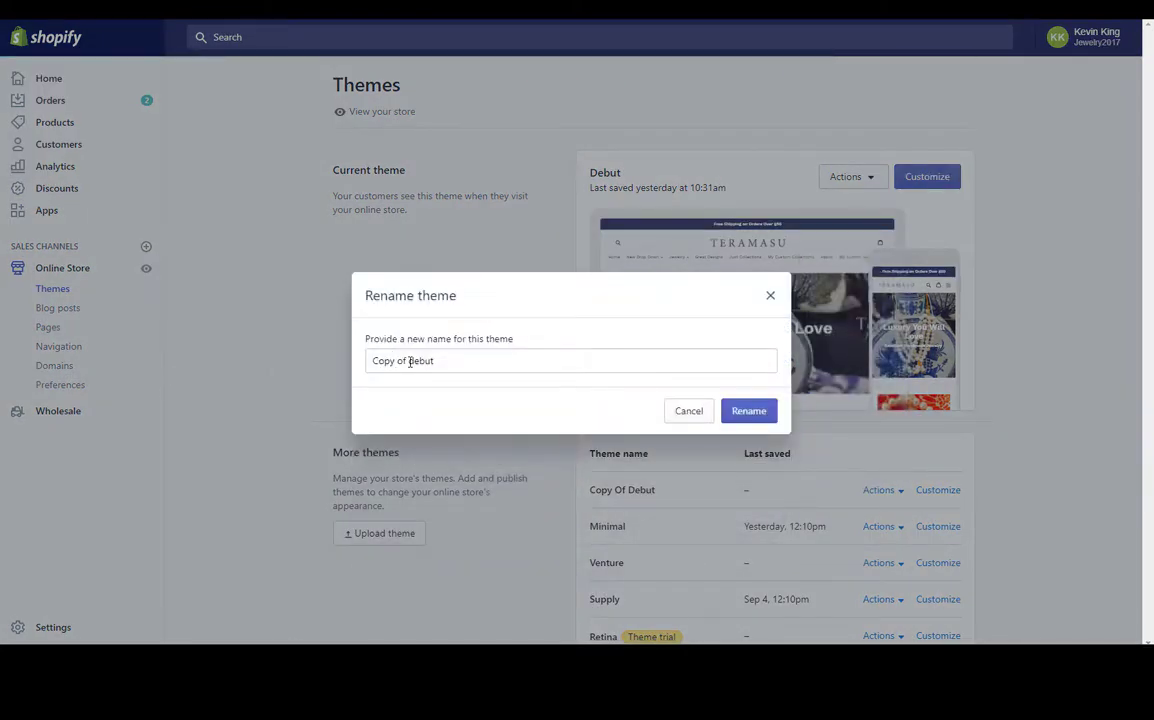
# Step: Rename the copied theme to 'Backup 3-9-18 Debut' and confirm
pyautogui.doubleClick(388, 360)
pyautogui.write('Backup 3-debut')
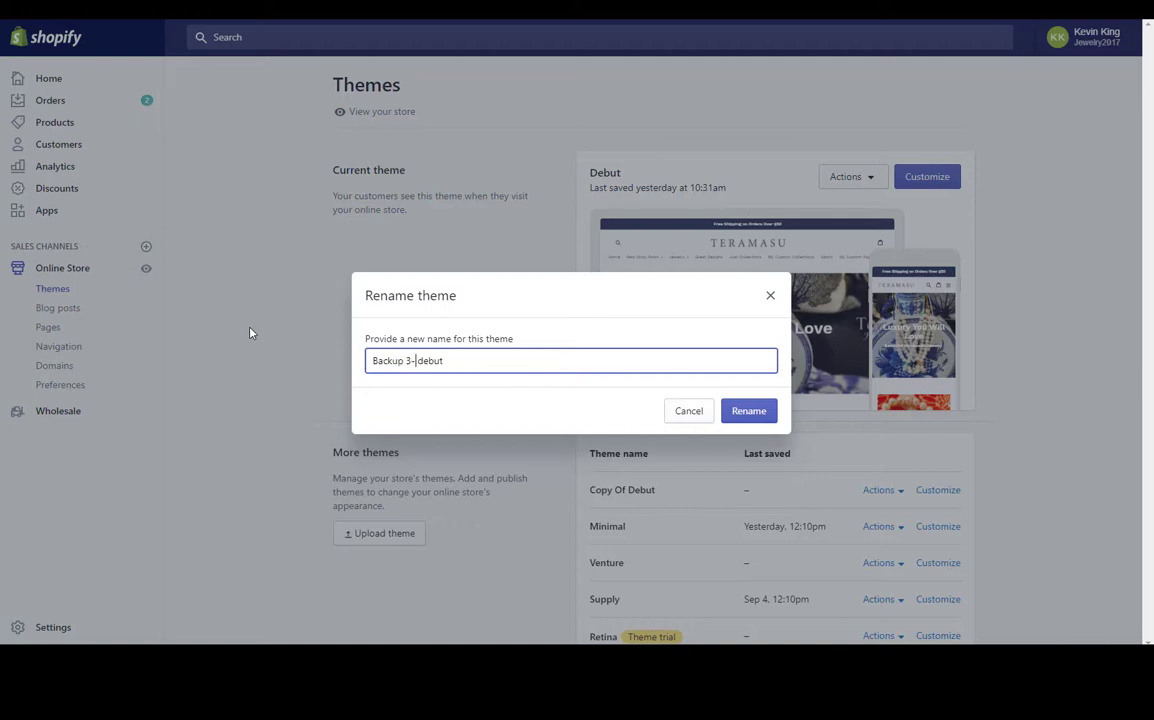
pyautogui.write('9-18')
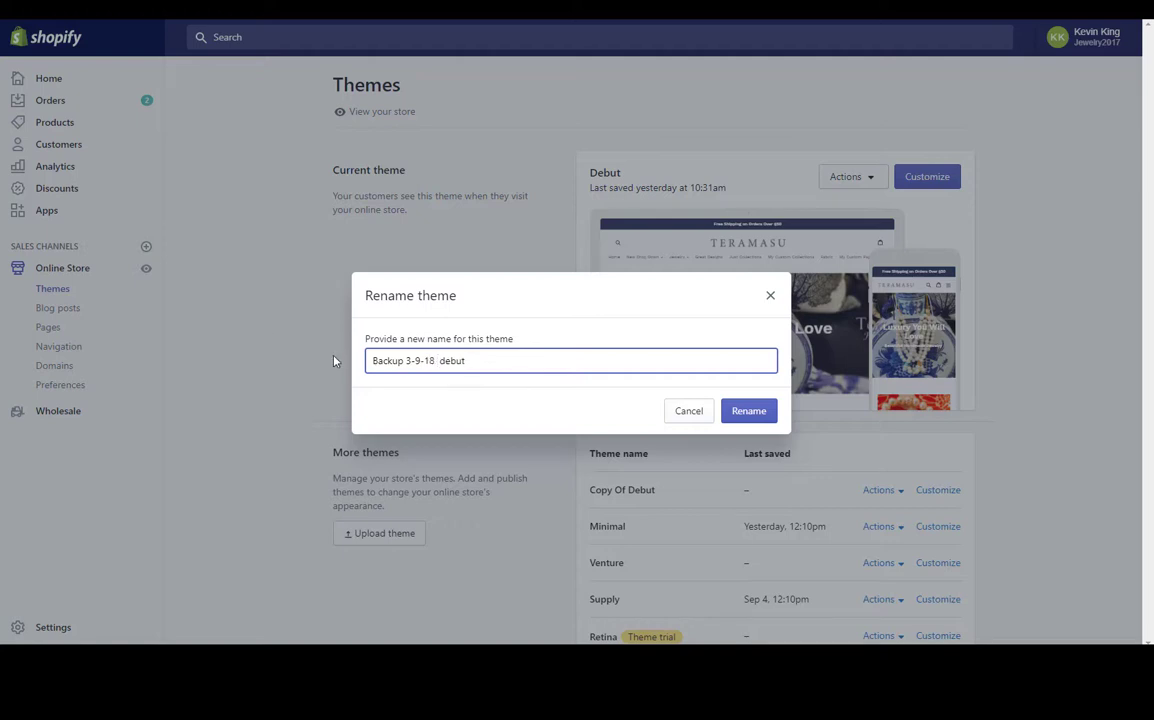
pyautogui.click(748, 412)
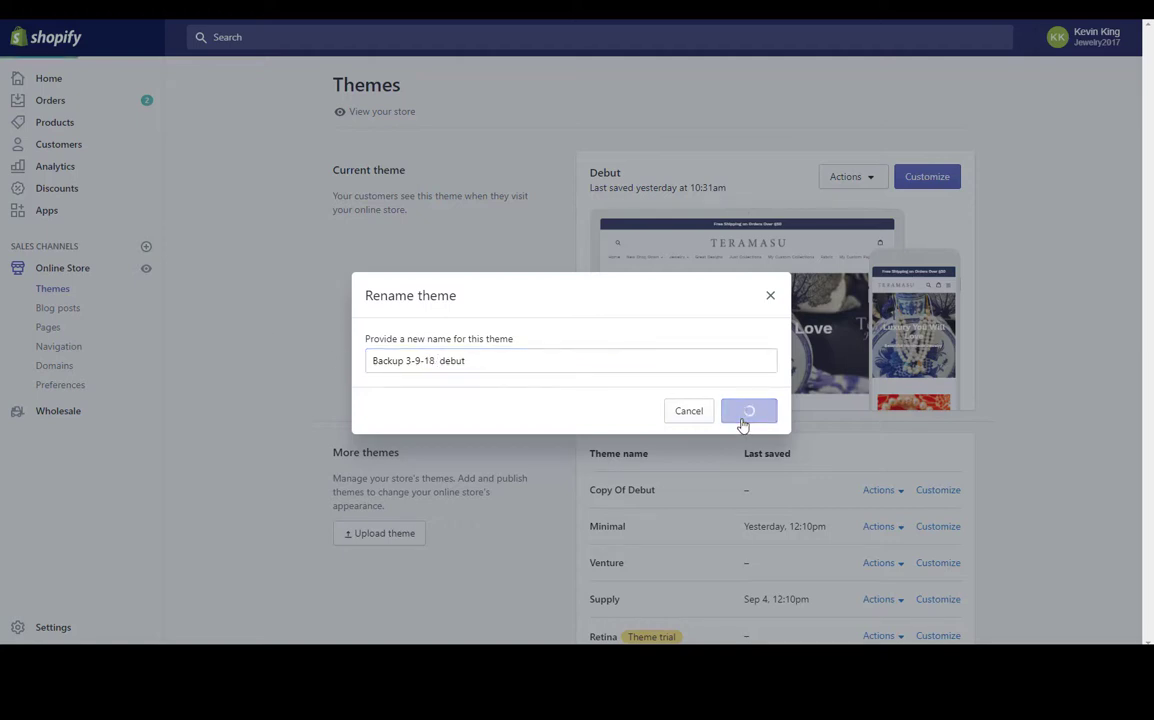
pyautogui.click(748, 410)
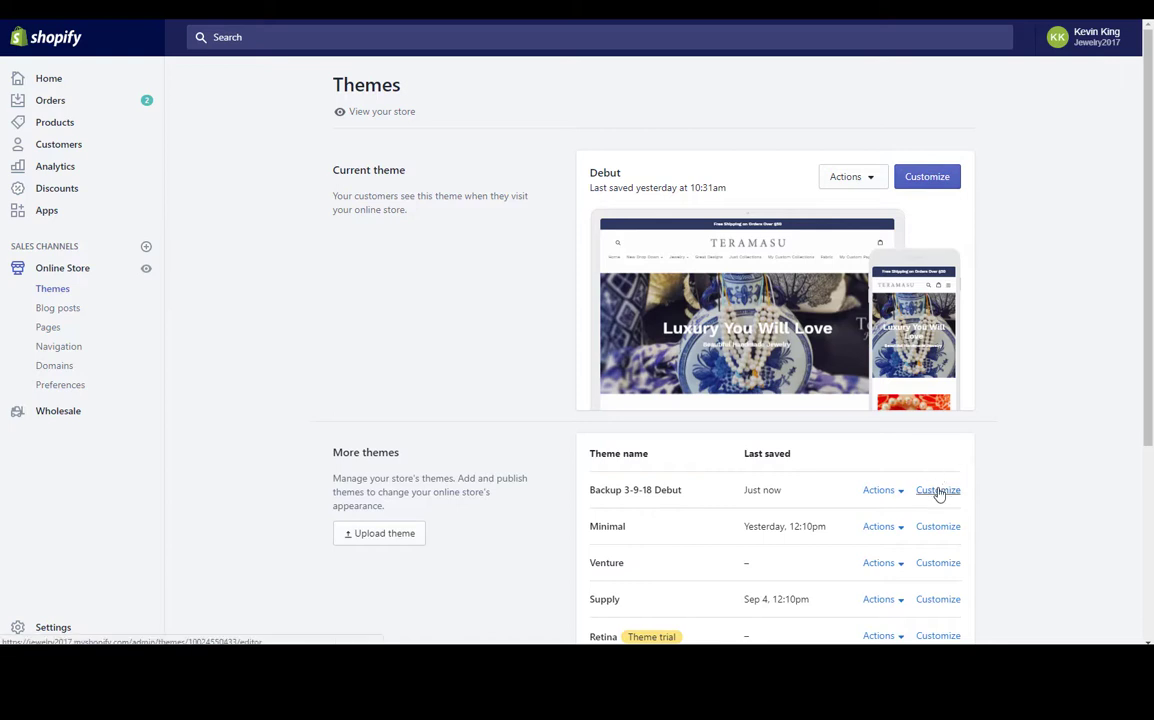
# Step: Customize the Backup 3-9-18 Debut theme to load it in the theme editor
pyautogui.click(936, 490)
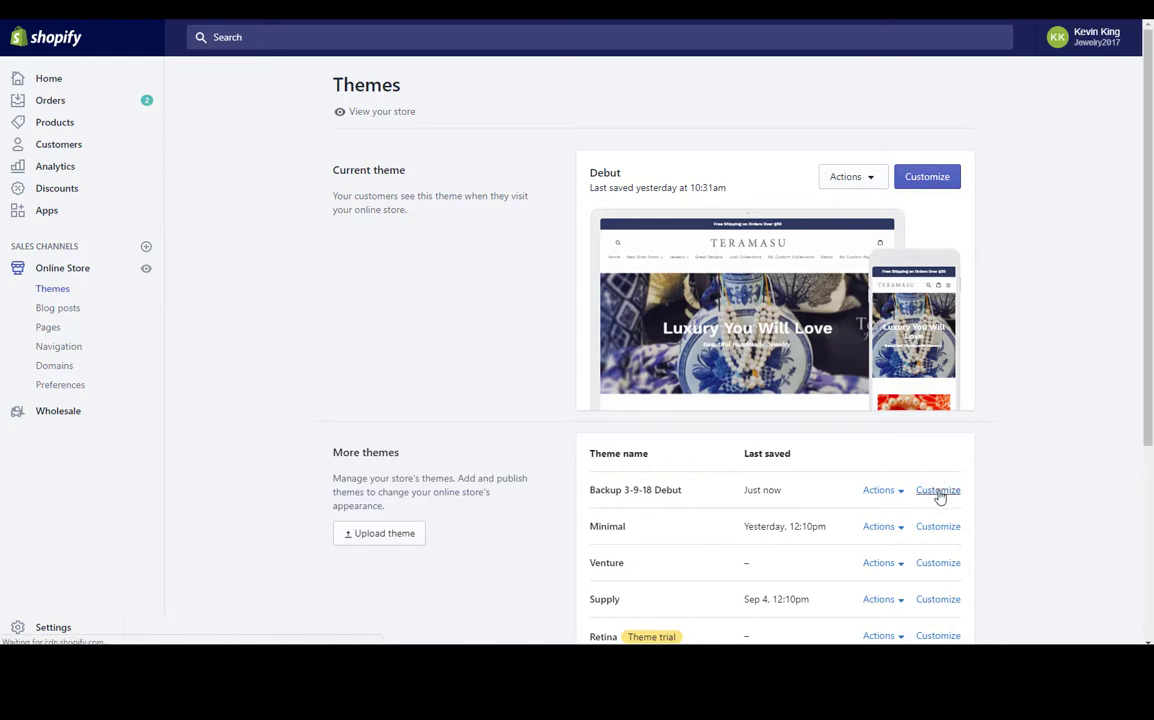
pyautogui.click(936, 490)
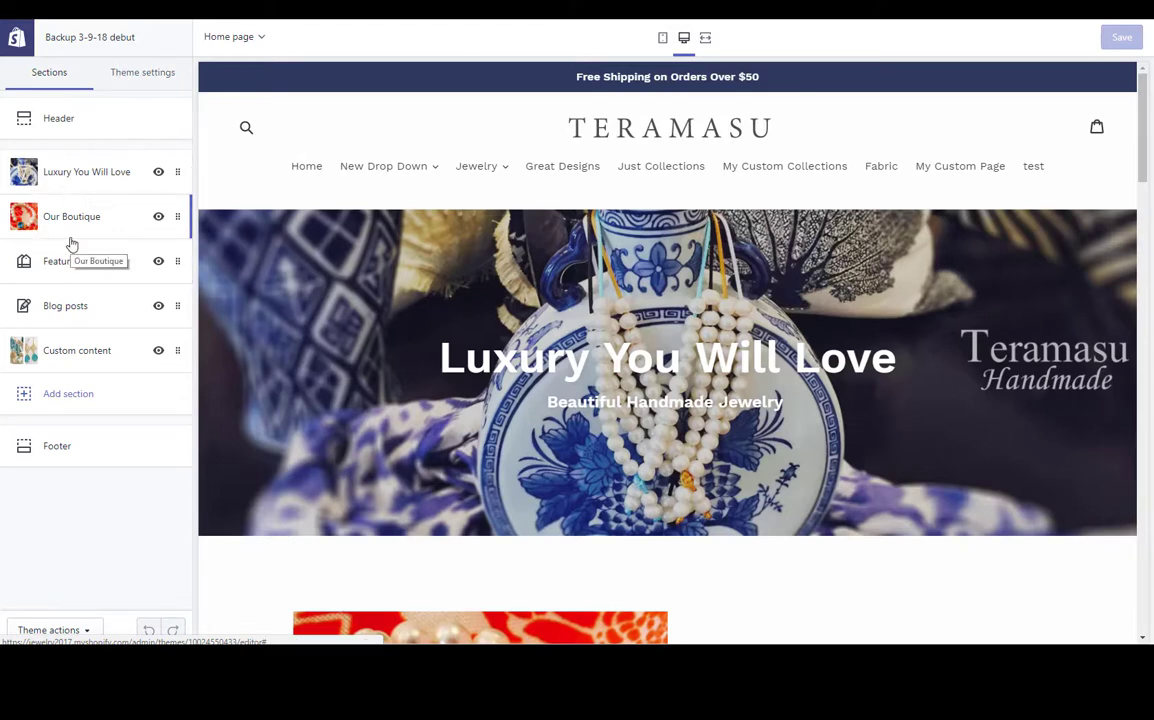
pyautogui.moveTo(148, 336)
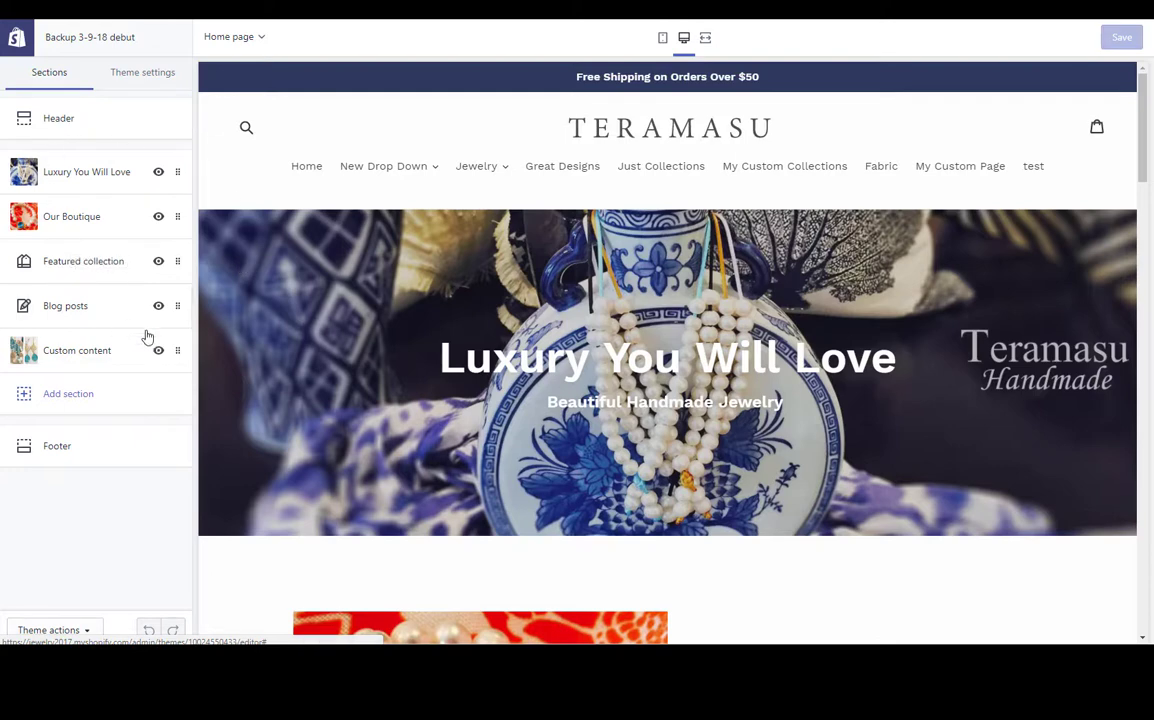